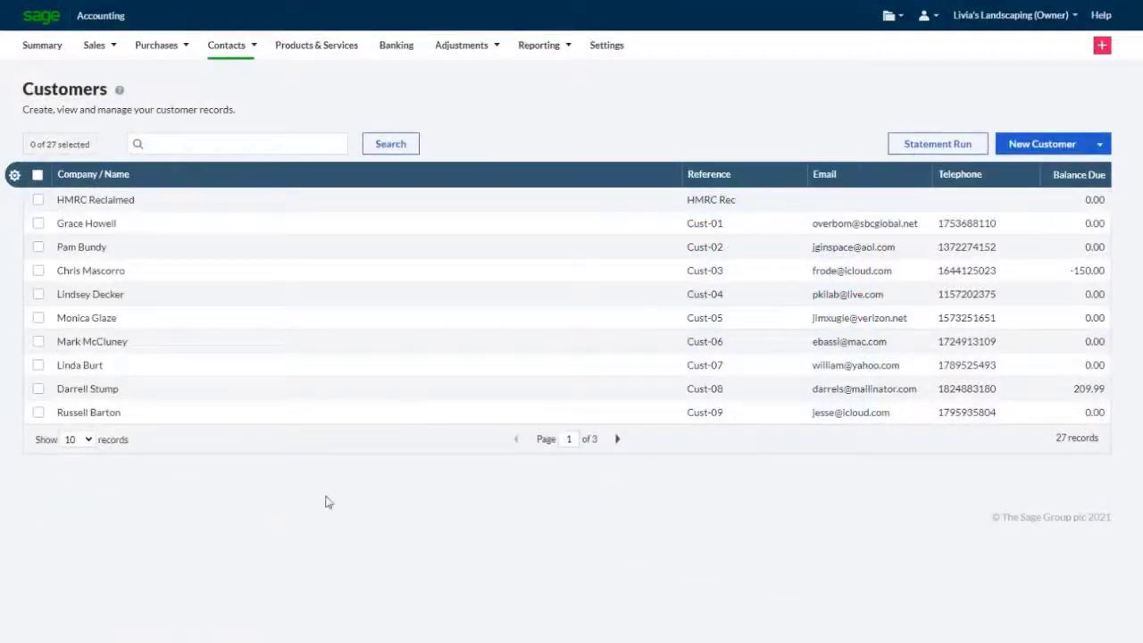
# Page to the last customers page and enlarge the page size so all 27 customers appear.
pyautogui.click(617, 439)
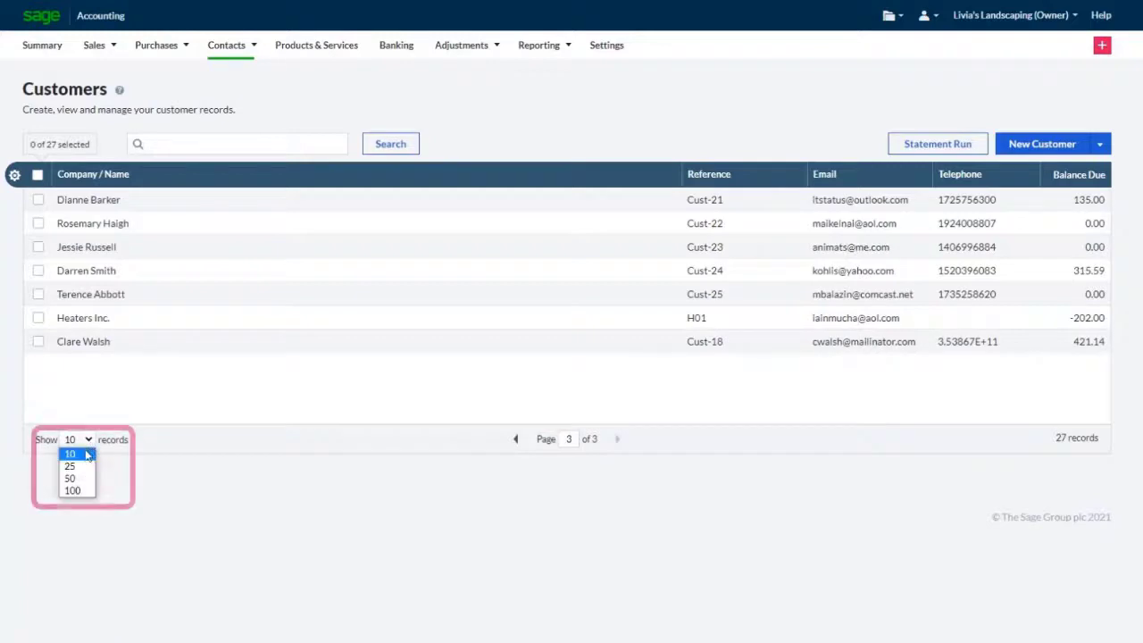
pyautogui.click(70, 466)
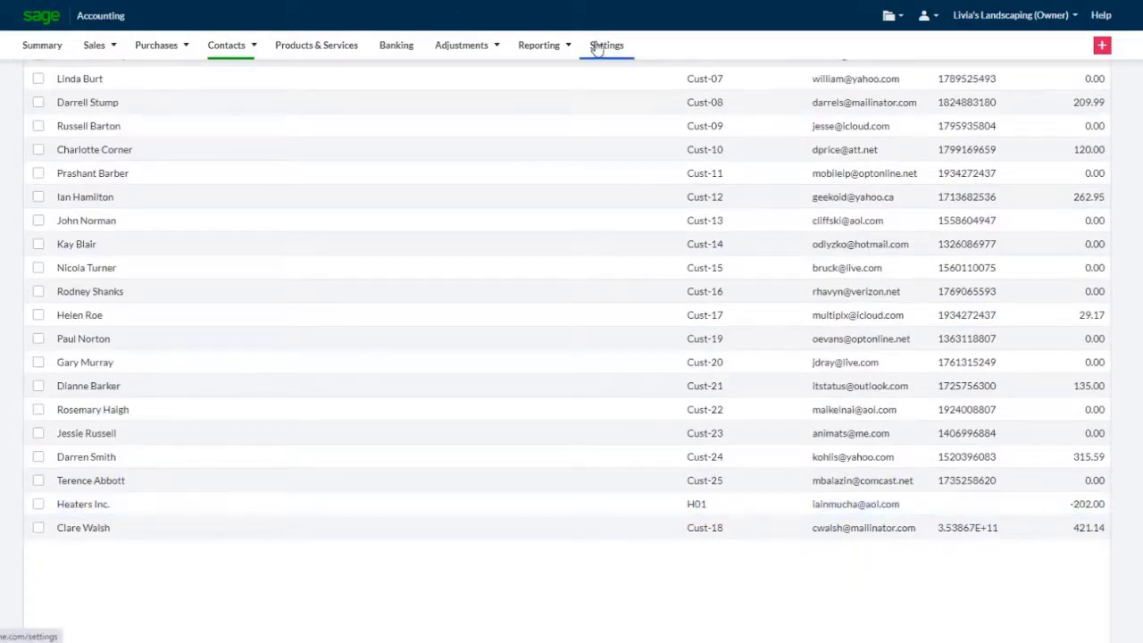
# Set Navigation and Data Grids to show 100 items in each table and save.
pyautogui.click(606, 45)
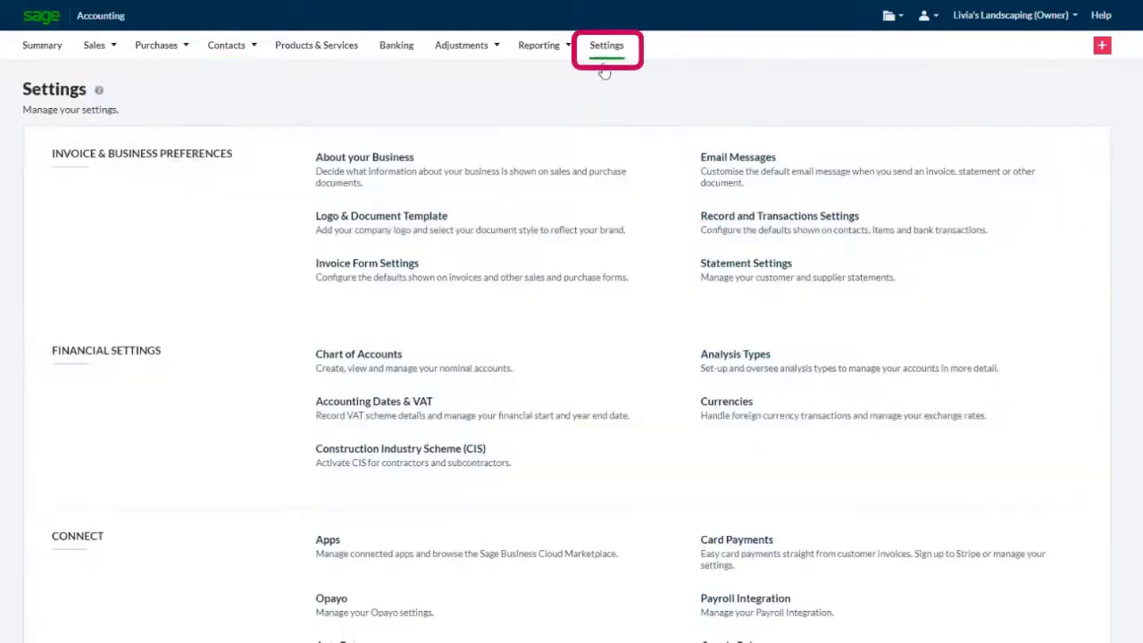
pyautogui.scroll(-3)
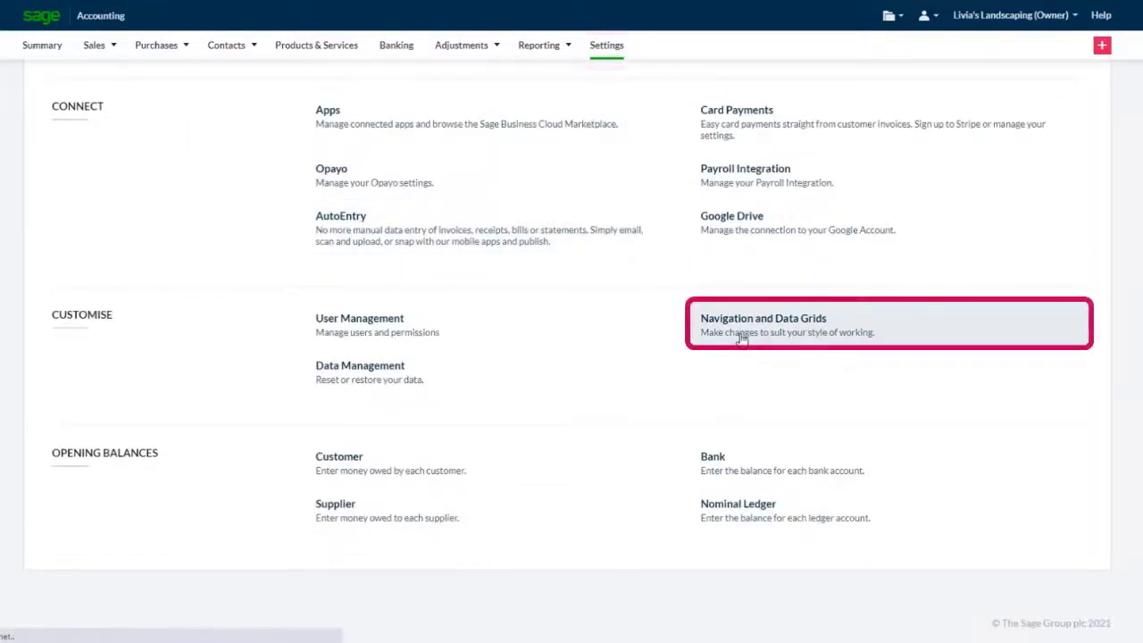
pyautogui.click(763, 324)
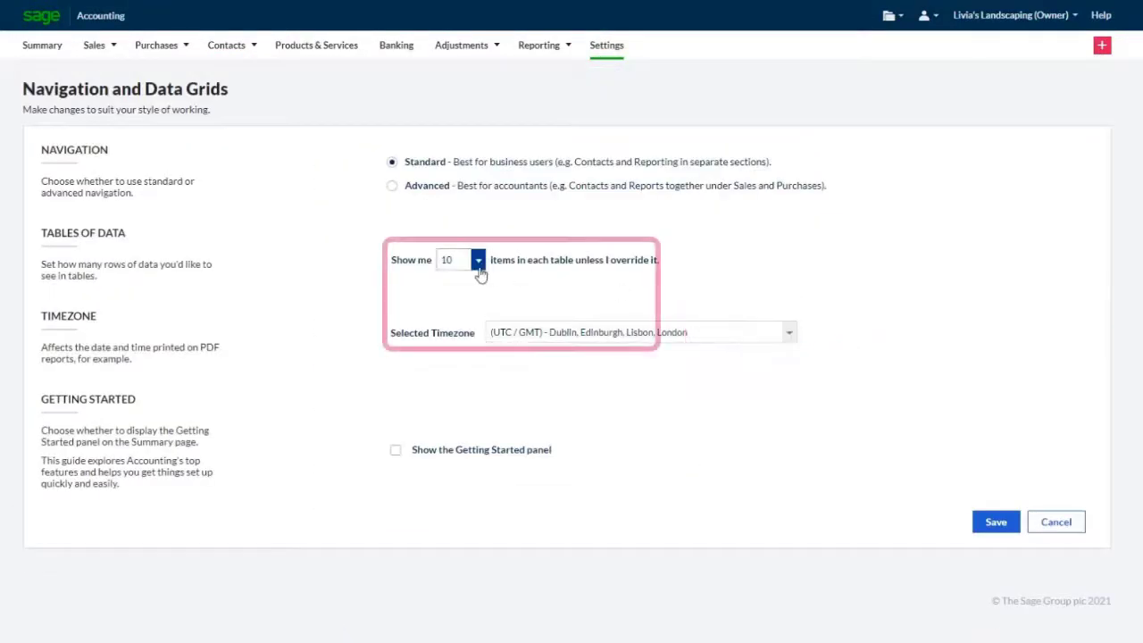
pyautogui.write('100')
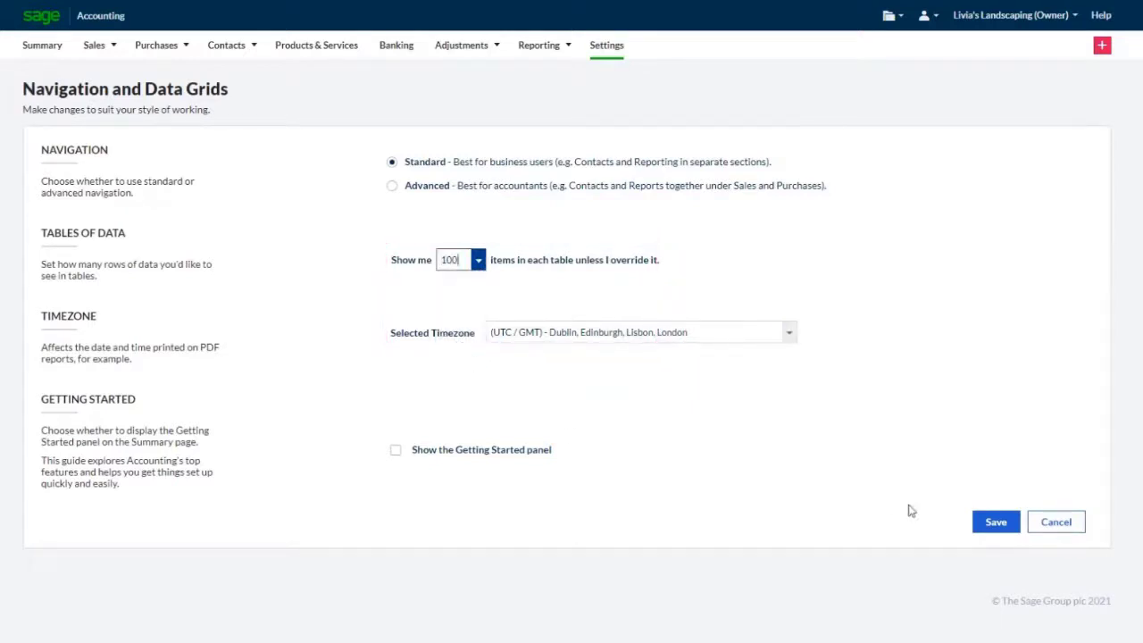
pyautogui.click(316, 44)
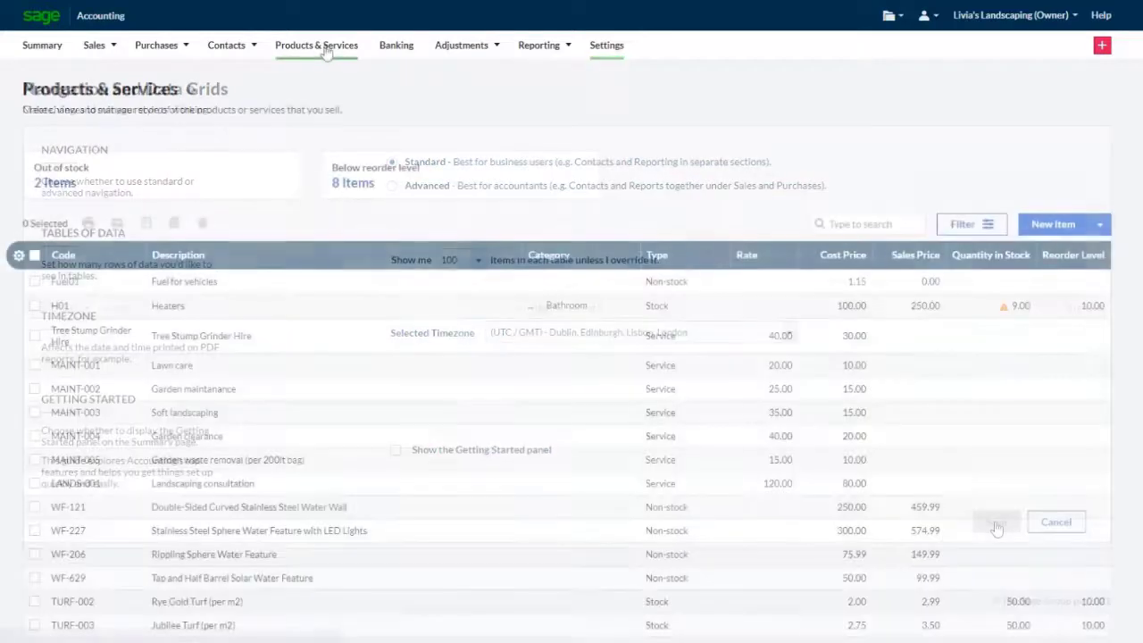
pyautogui.scroll(-3)
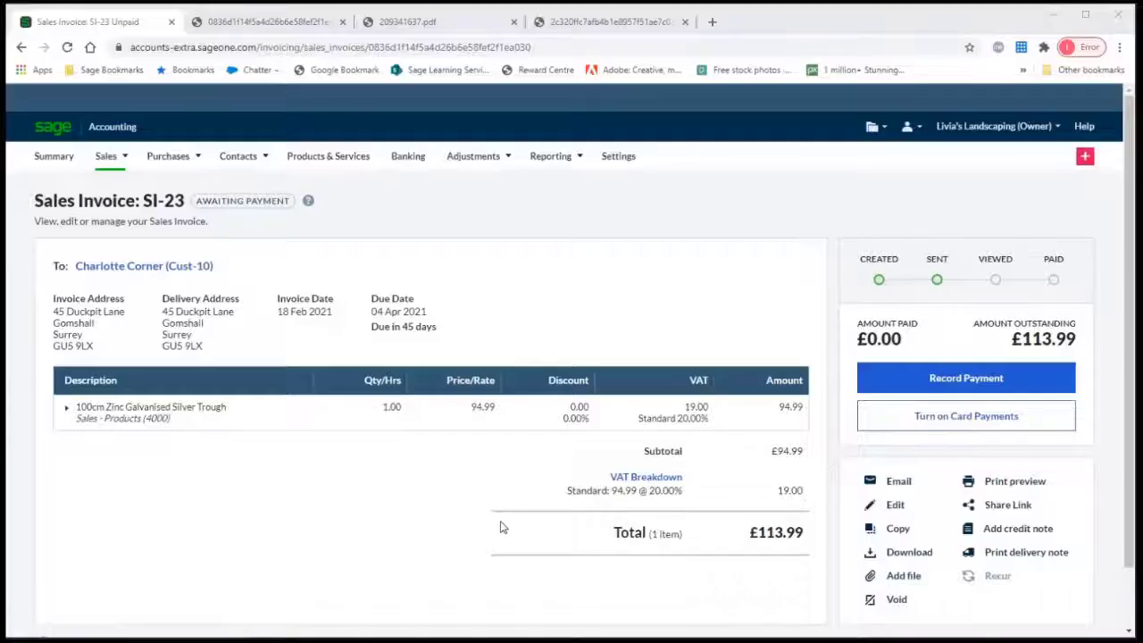
pyautogui.moveTo(875, 518)
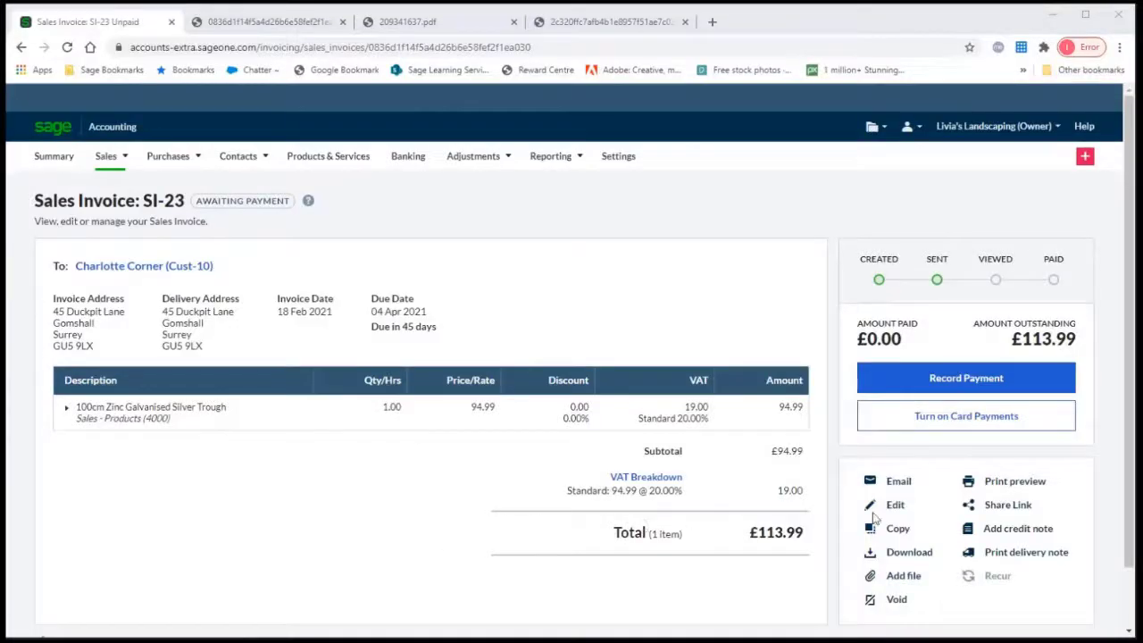
pyautogui.moveTo(1014, 486)
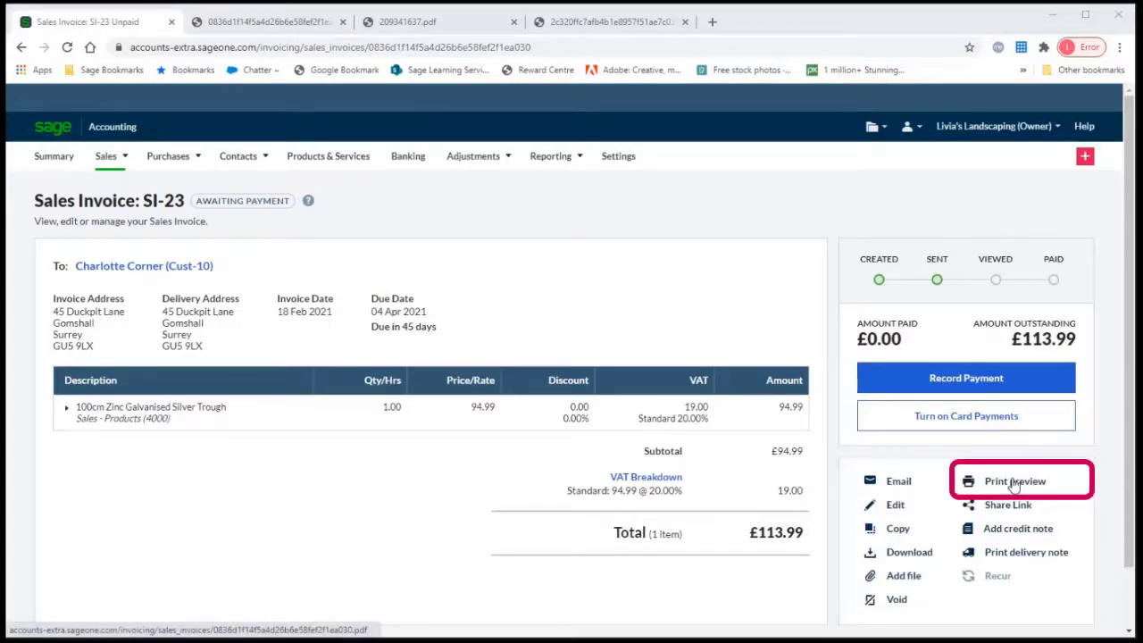
# Generate the print preview for invoice SI-23 and switch to the PDF tab.
pyautogui.click(1015, 481)
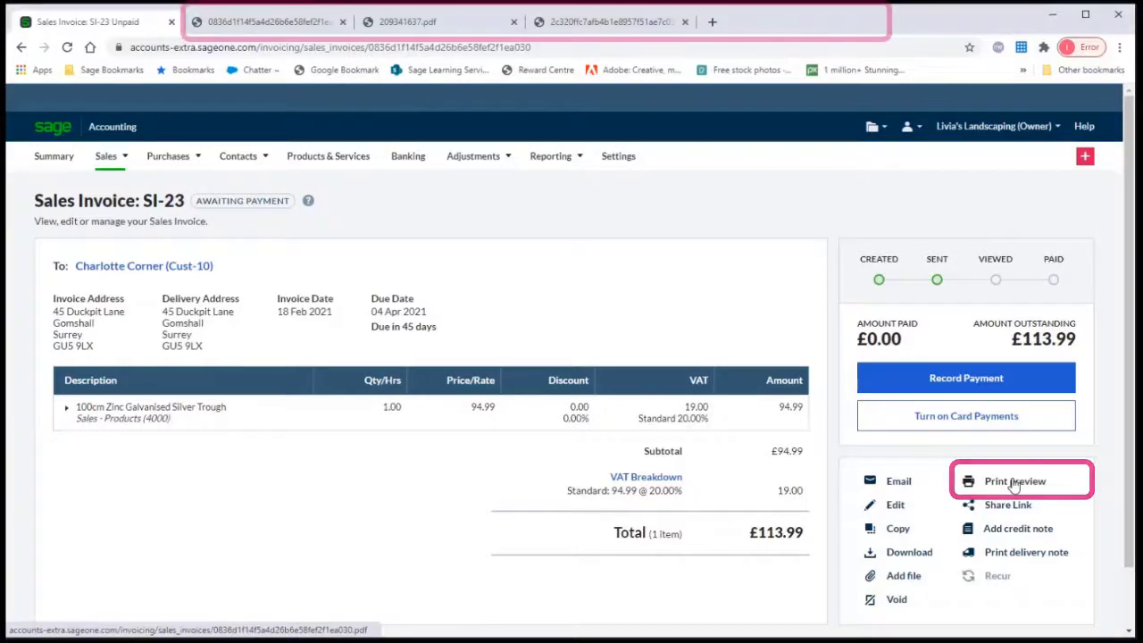
pyautogui.click(1014, 481)
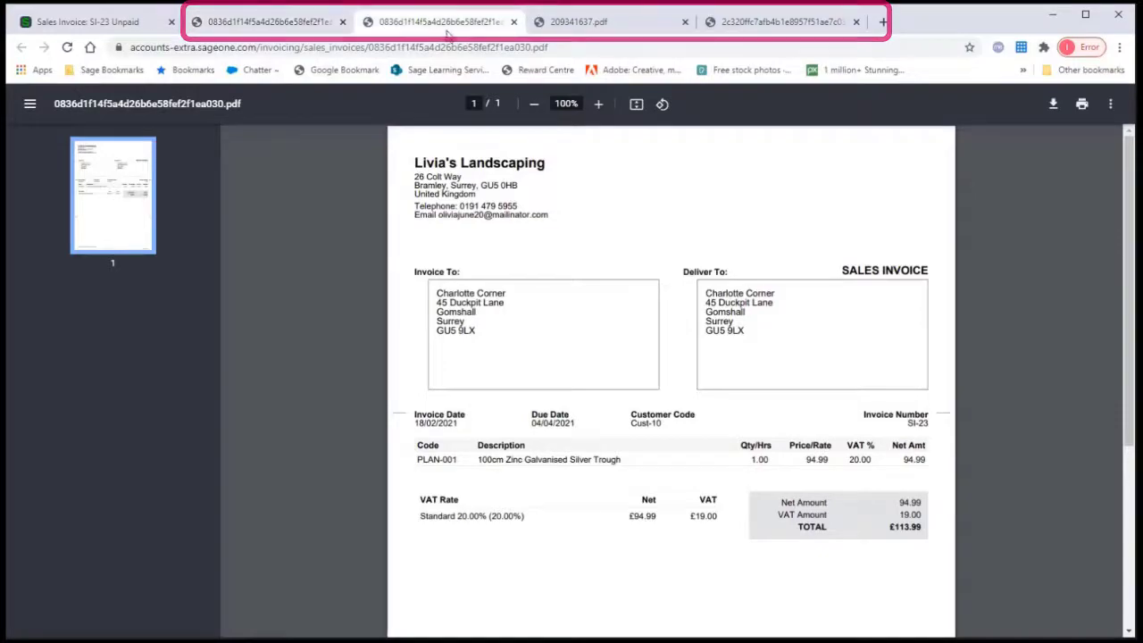
pyautogui.click(777, 21)
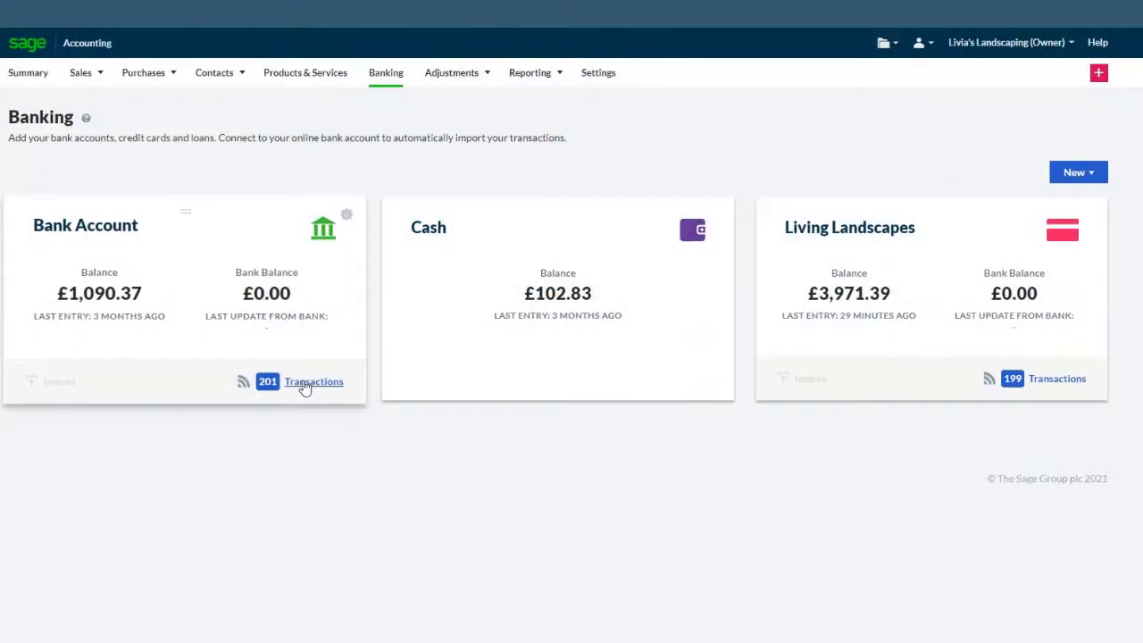
pyautogui.click(313, 382)
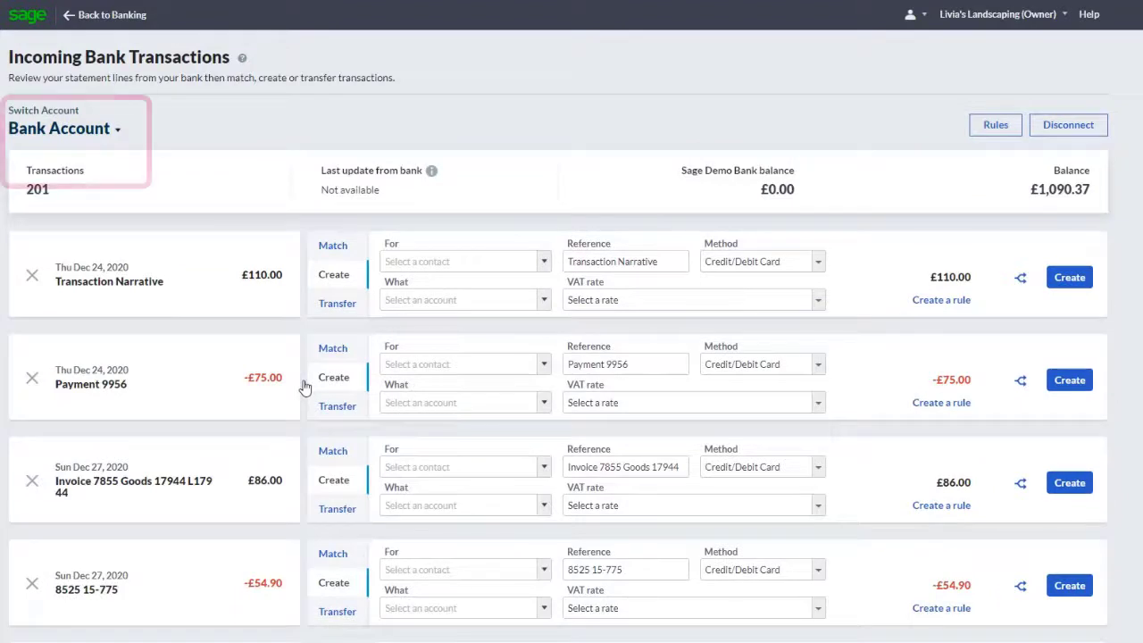
pyautogui.click(62, 128)
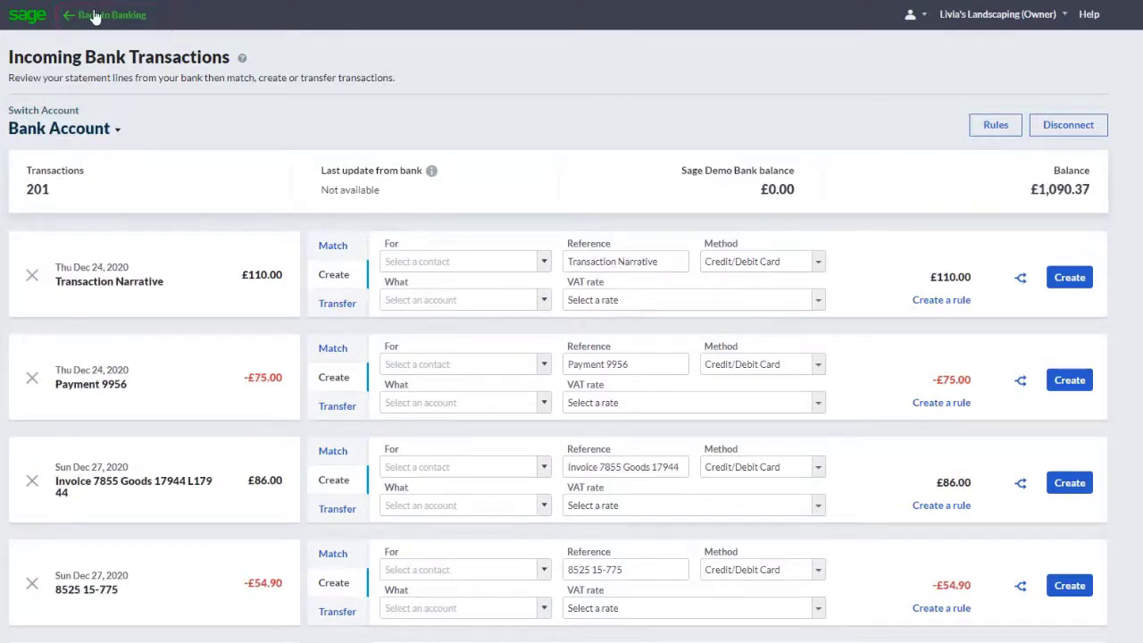
pyautogui.click(109, 14)
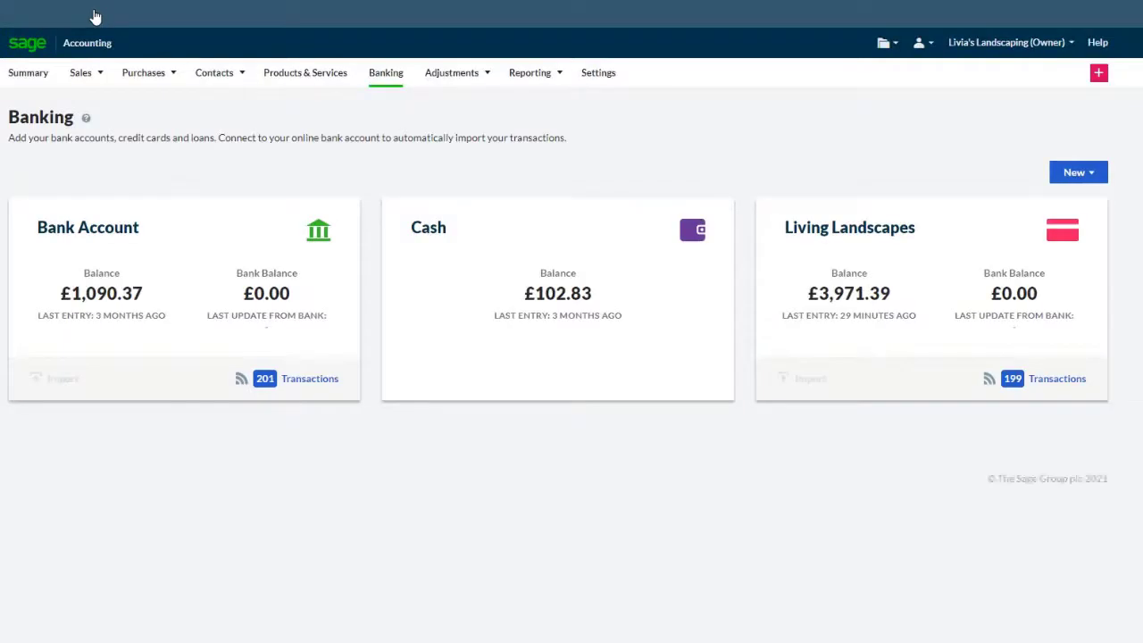